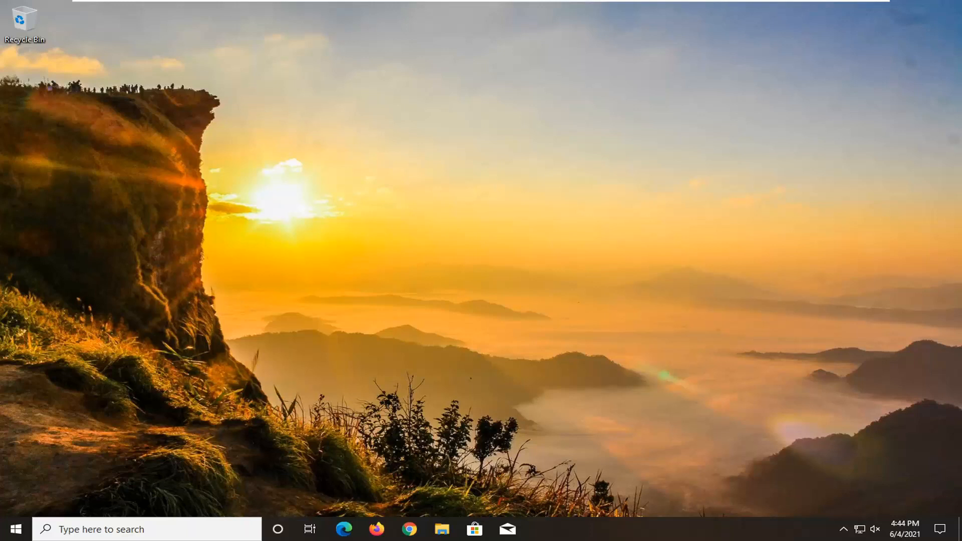
mouse_move(637, 369)
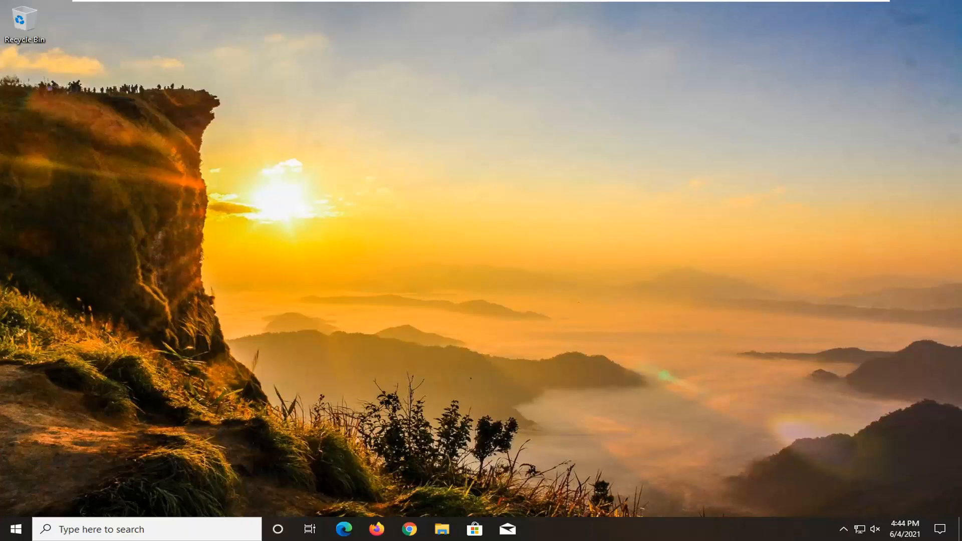
mouse_move(219, 399)
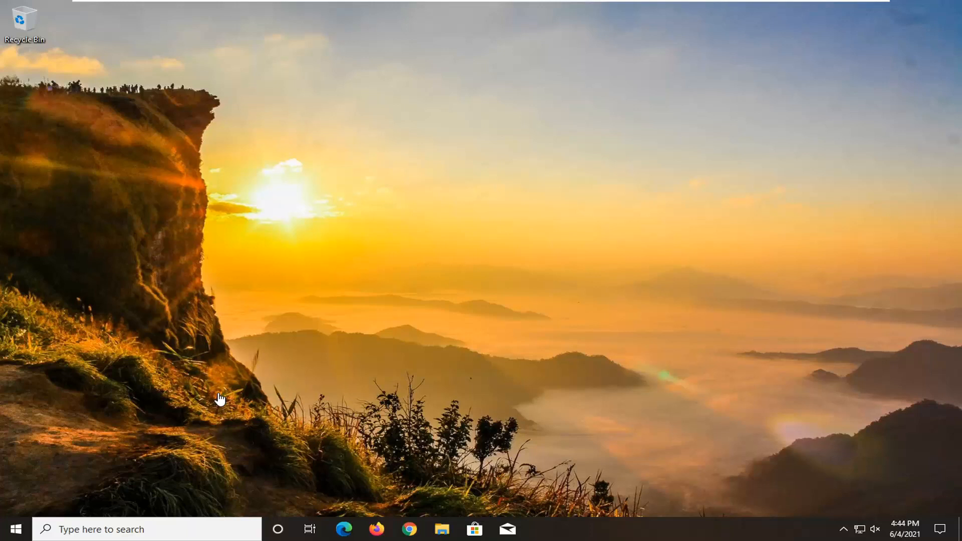
mouse_move(614, 362)
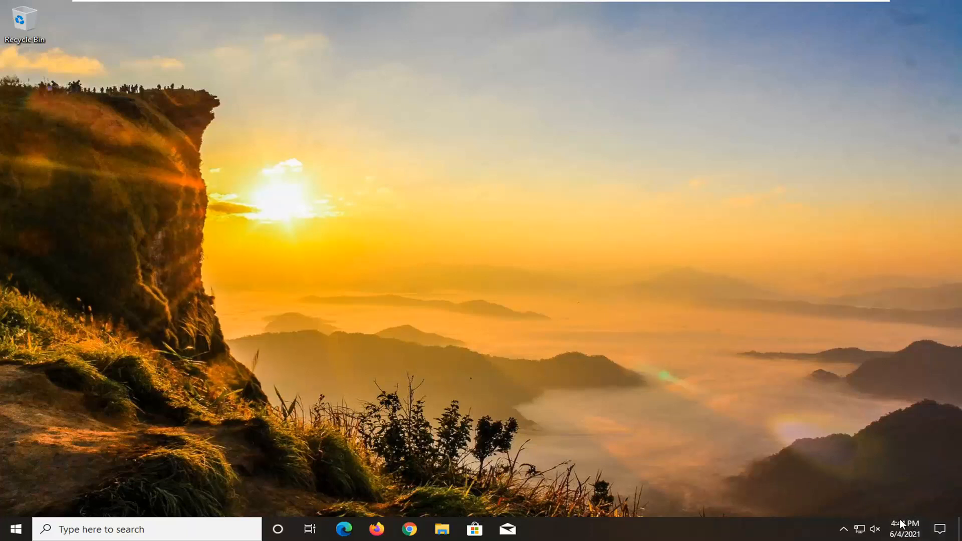
mouse_move(905, 529)
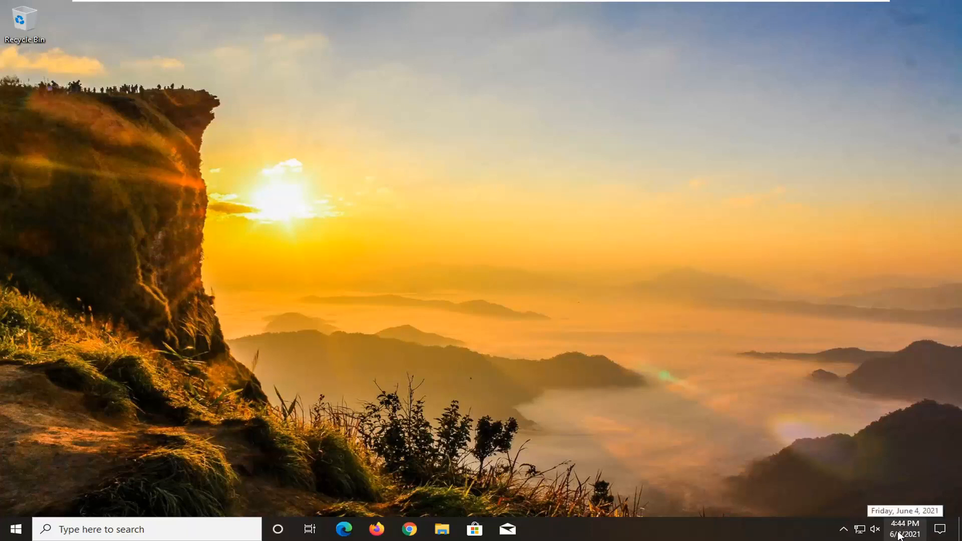
Step: Sync the clock with time.windows.com from the taskbar's Adjust date/time settings, then close Settings
right_click(903, 528)
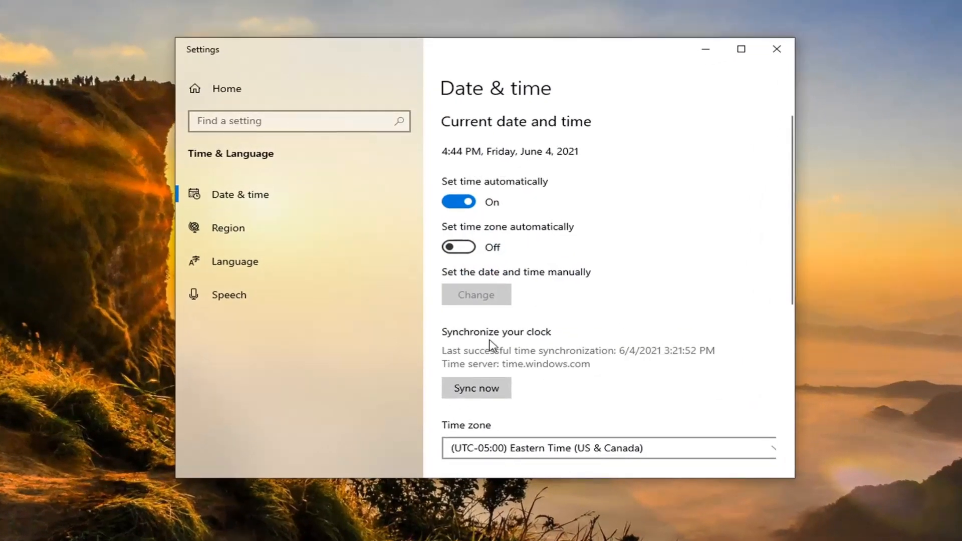
mouse_move(540, 356)
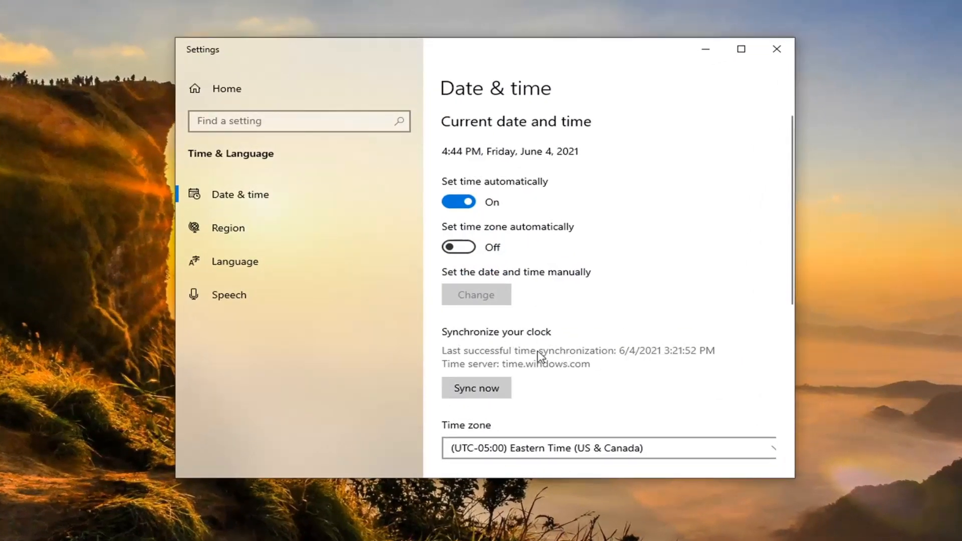
left_click(477, 387)
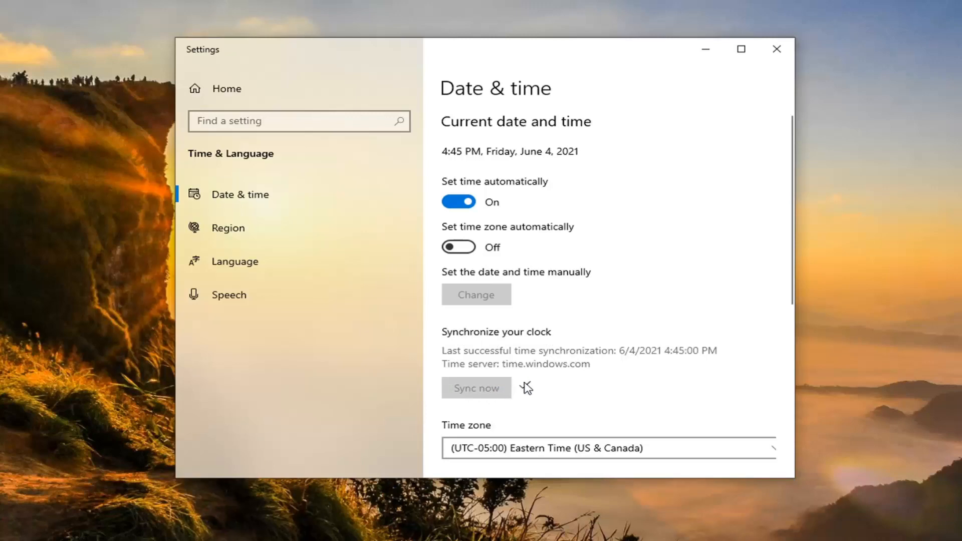
left_click(776, 49)
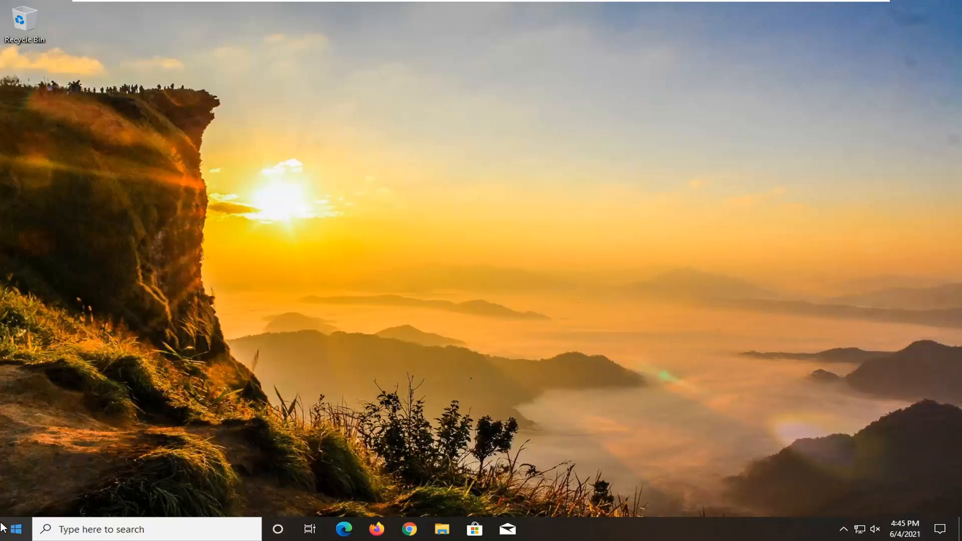
mouse_move(12, 529)
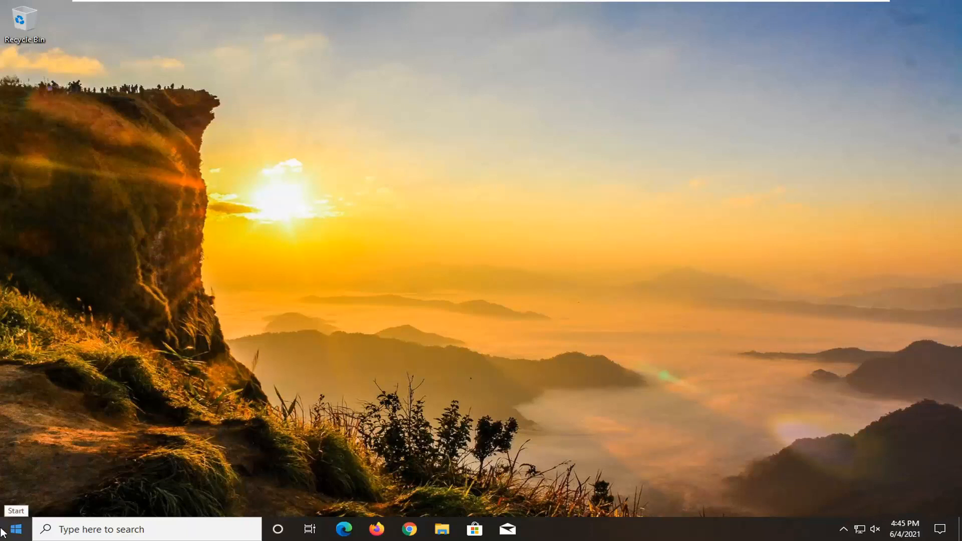
Step: Search the Start menu for wsreset to reset the Microsoft Store cache
left_click(11, 529)
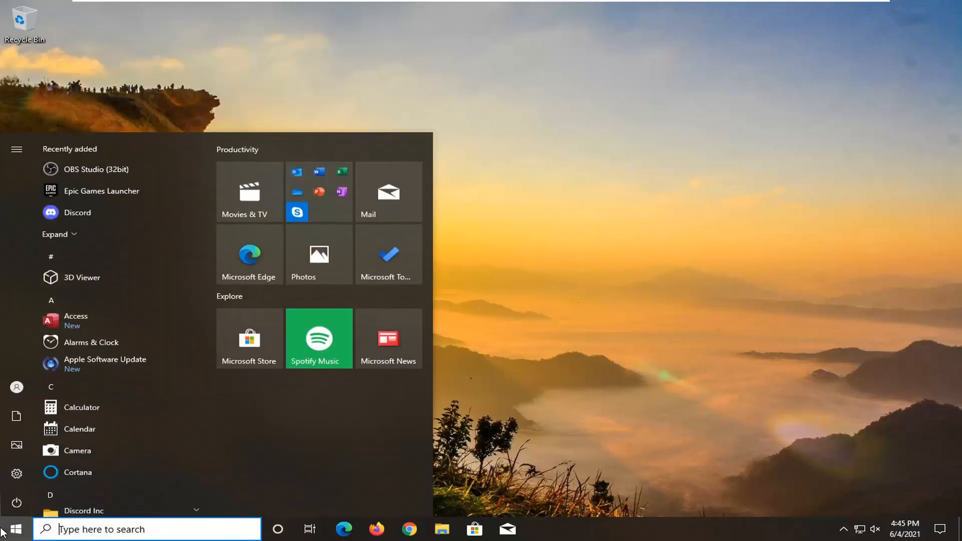
type("wsreset")
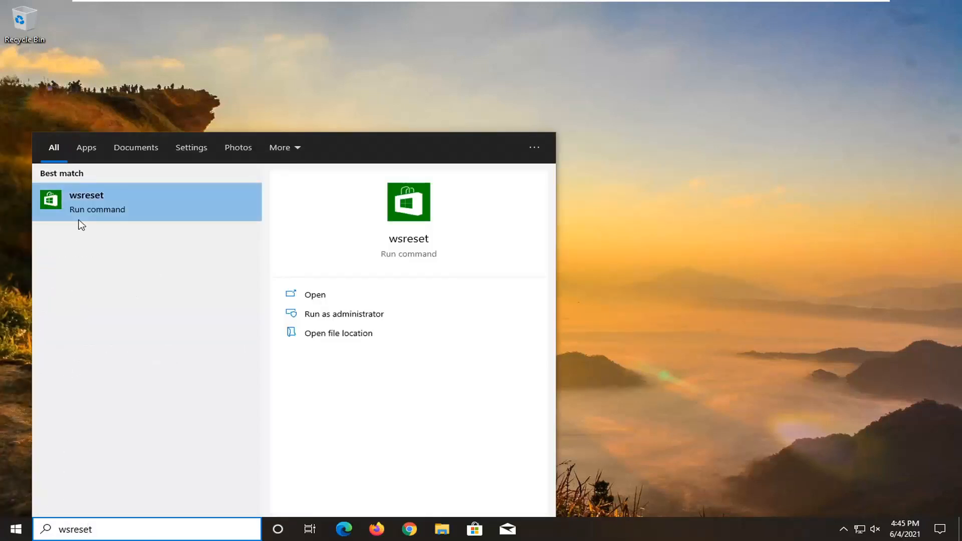
mouse_move(120, 211)
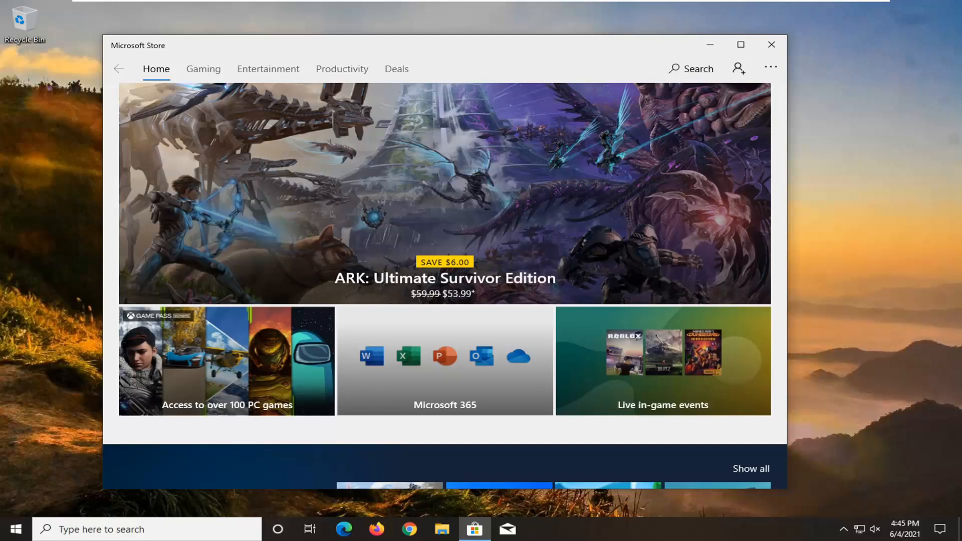
mouse_move(776, 53)
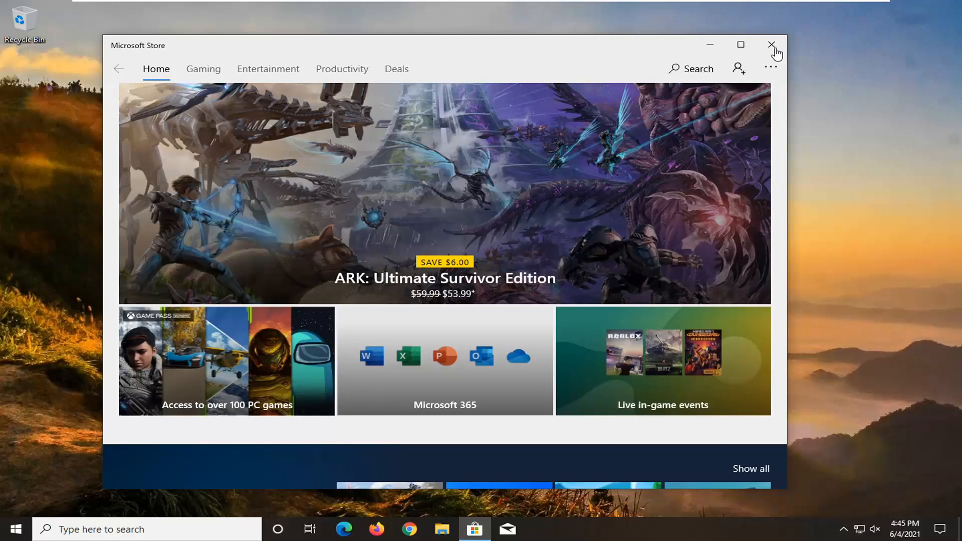
Step: Close the relaunched Microsoft Store, leaving the desktop
left_click(773, 45)
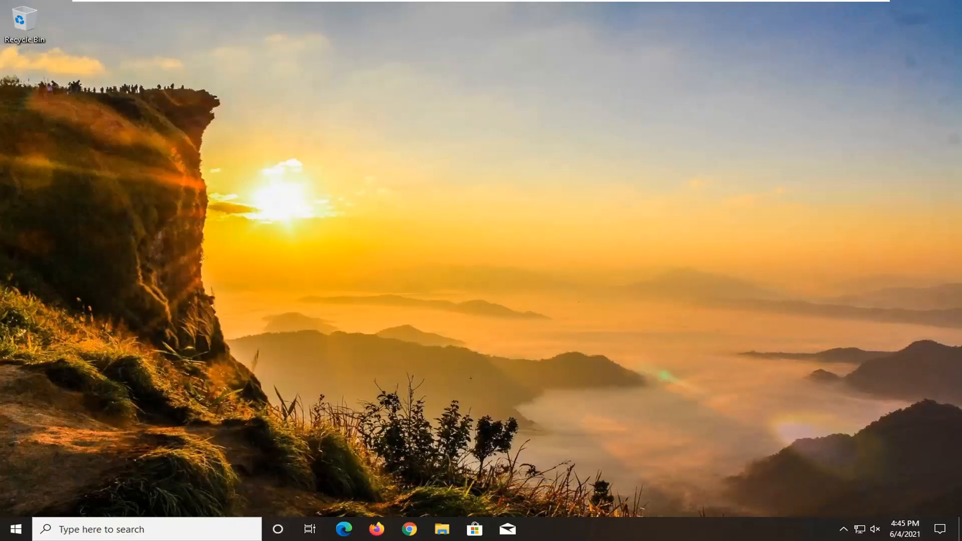